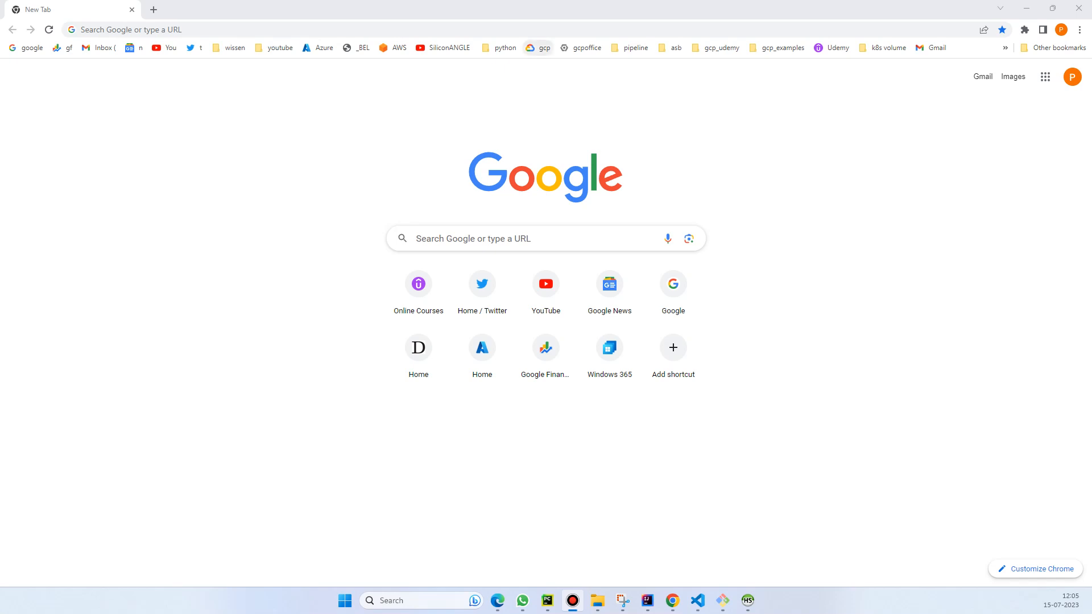
# Search the console for 'compute' and go to Compute Engine for My Project 001.
pyautogui.click(537, 47)
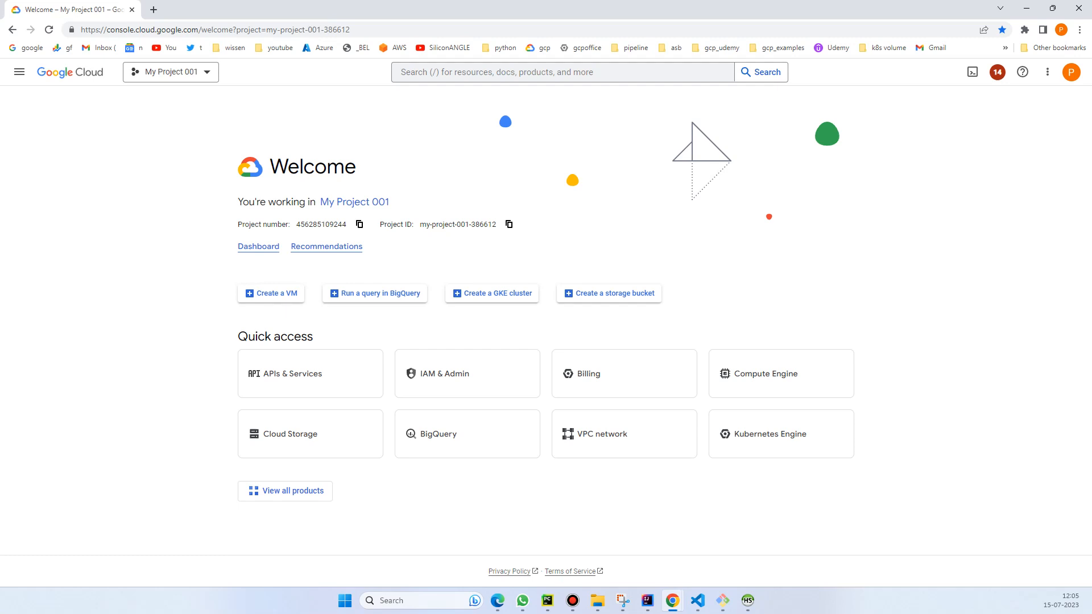
pyautogui.click(562, 72)
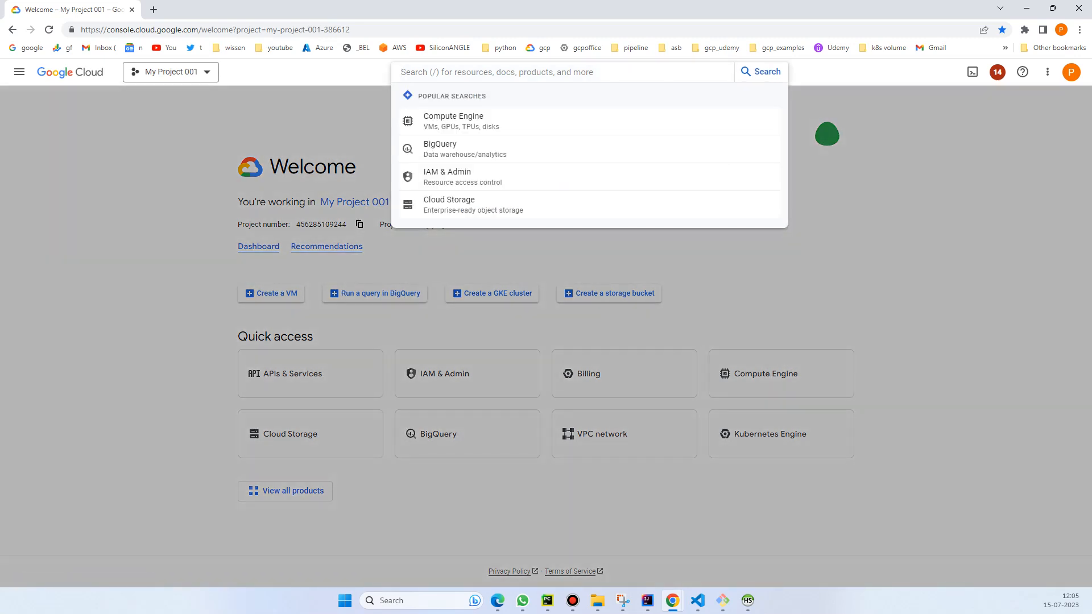
pyautogui.write('compute instance backup')
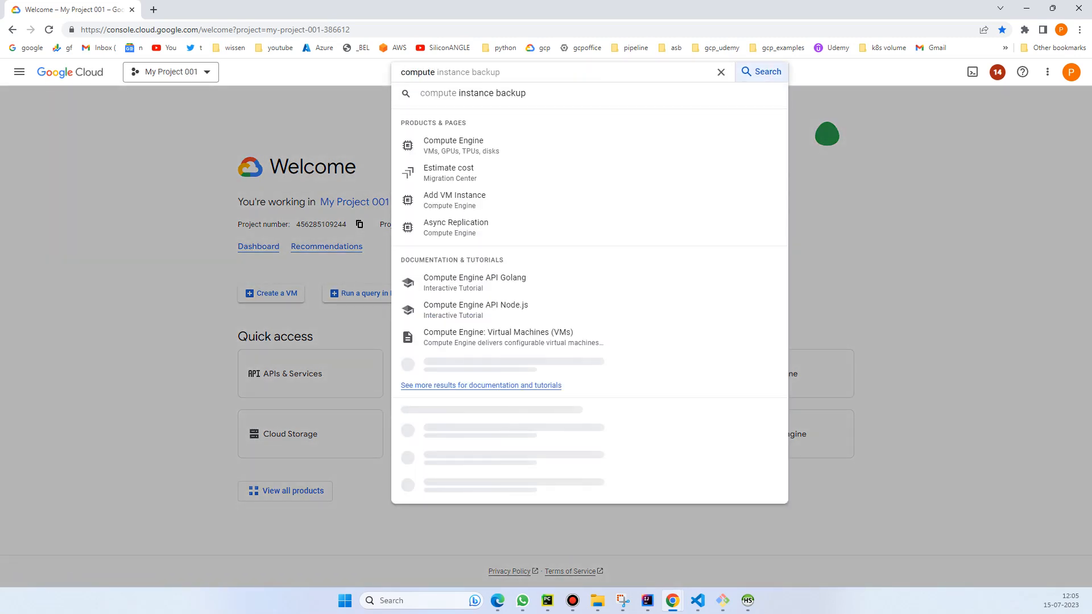
pyautogui.click(453, 145)
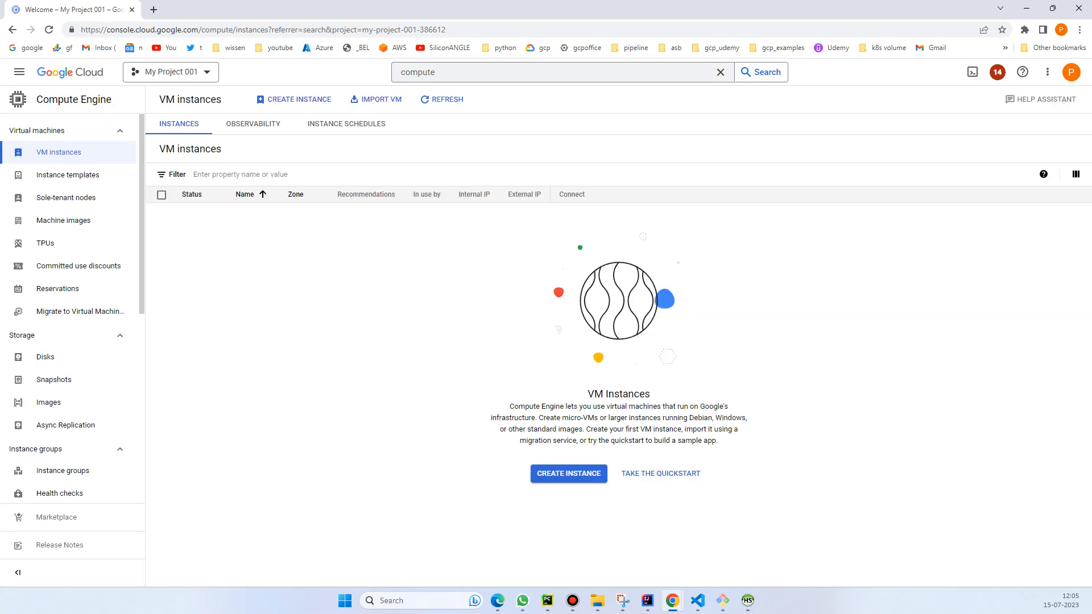
# Start a new VM instance and choose an Ubuntu 20.04 LTS boot disk image.
pyautogui.click(569, 474)
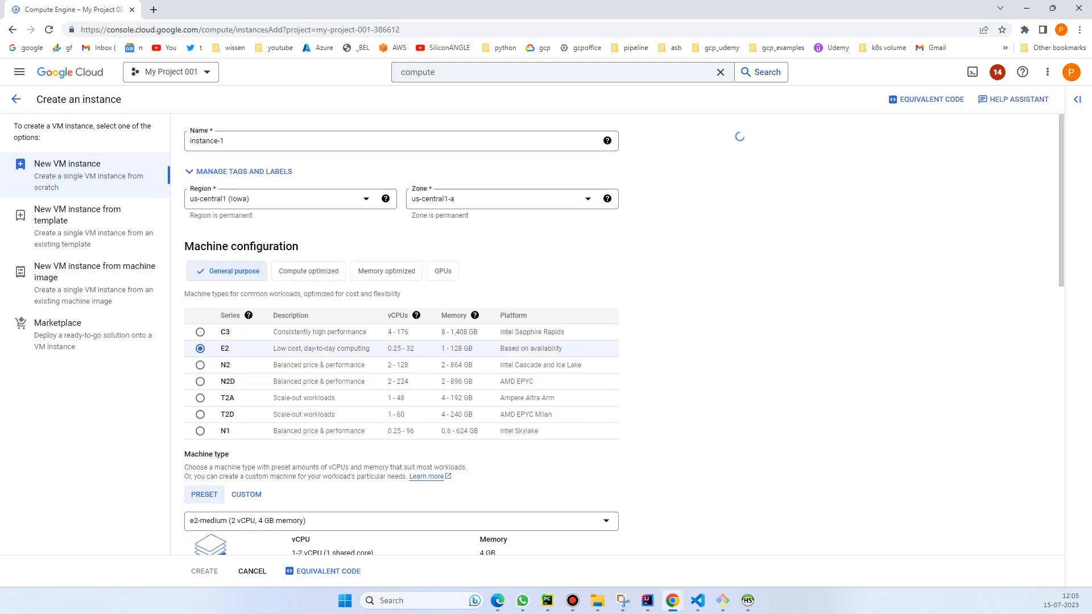
pyautogui.scroll(-3)
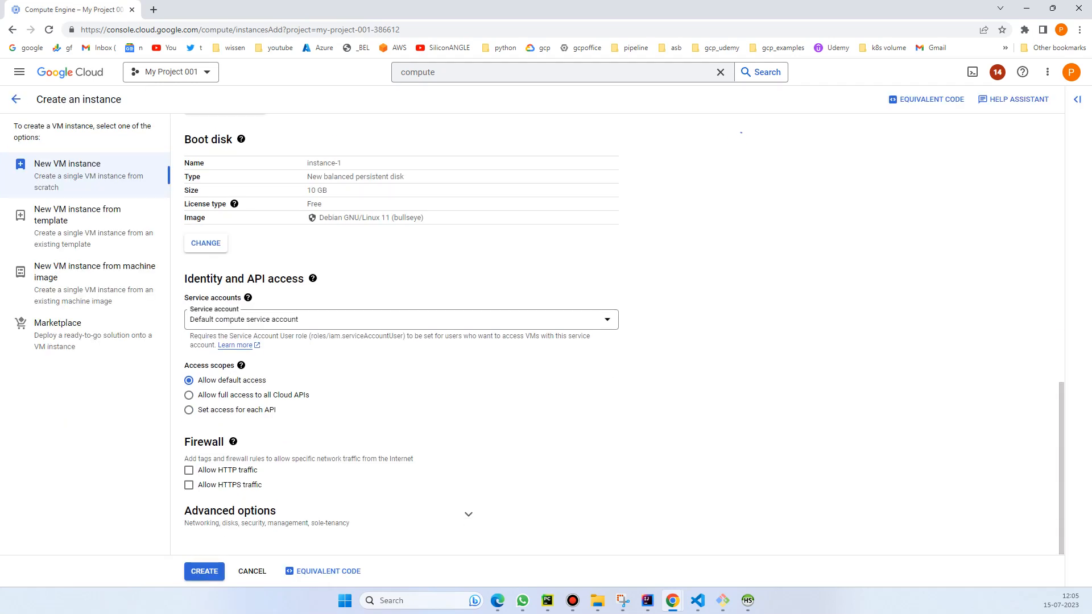
pyautogui.click(206, 242)
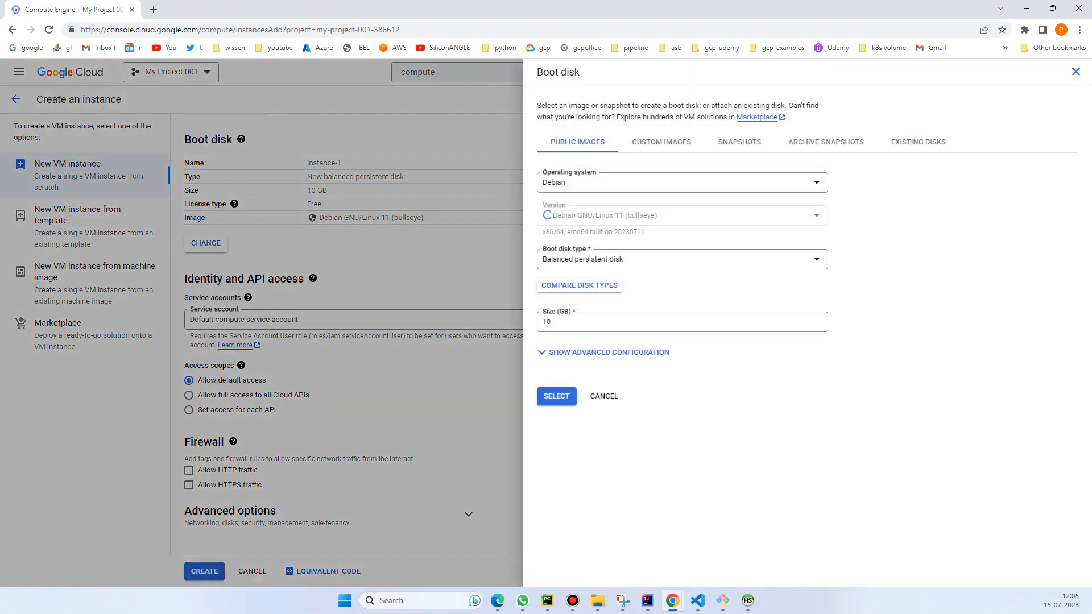
pyautogui.click(682, 182)
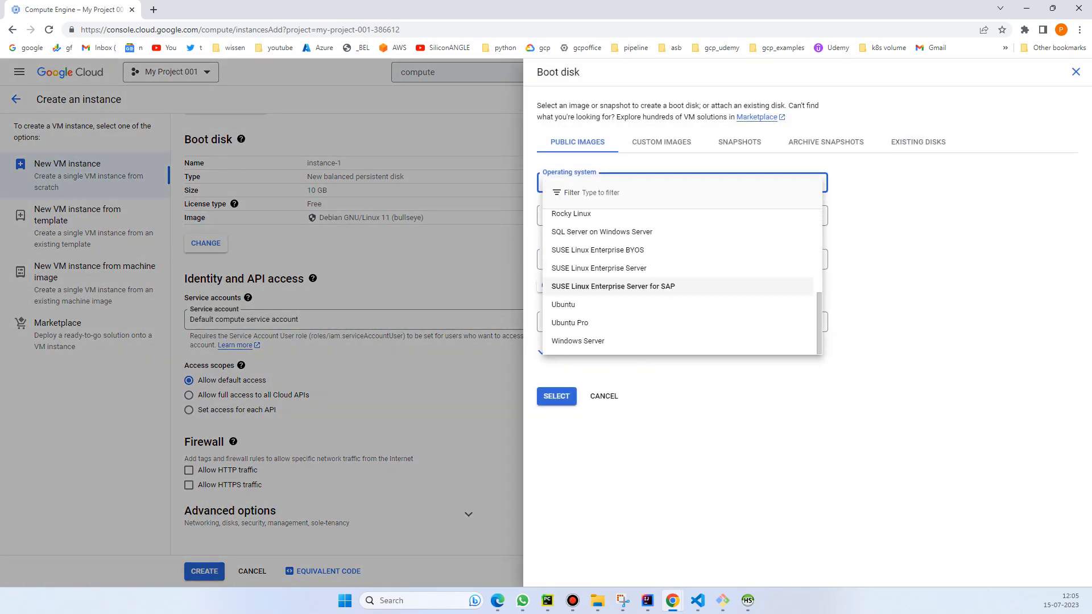
pyautogui.click(563, 304)
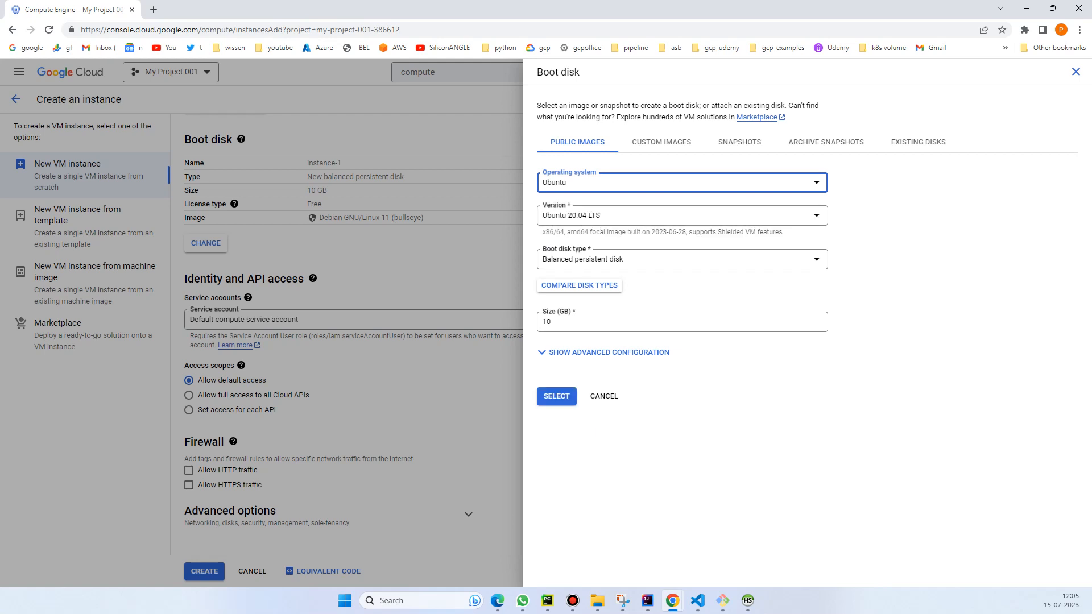
pyautogui.click(555, 396)
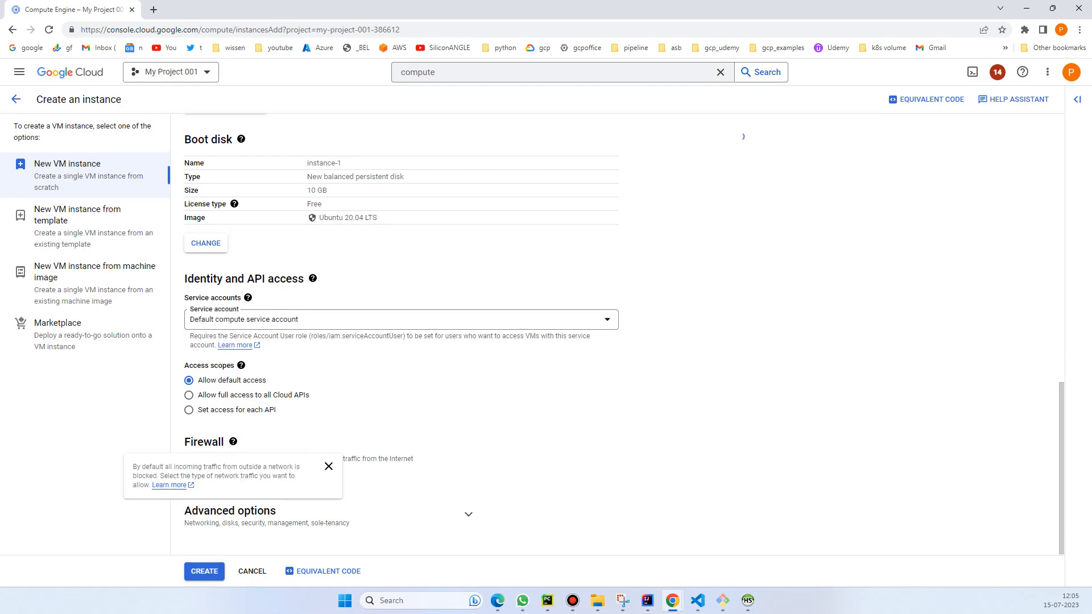
# Allow HTTP and HTTPS traffic and create instance-1.
pyautogui.click(189, 470)
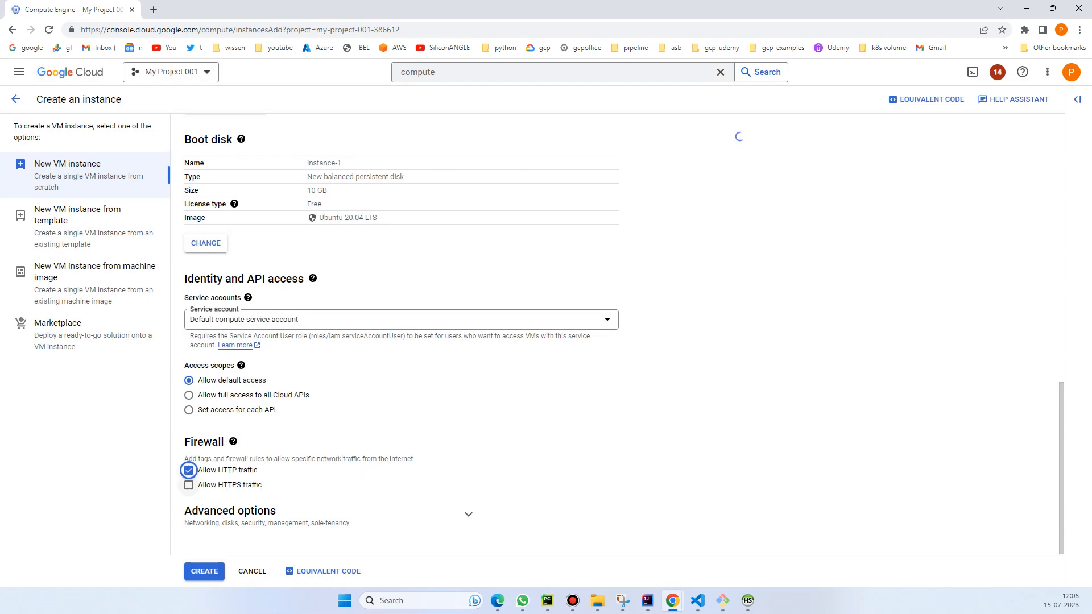
pyautogui.click(189, 484)
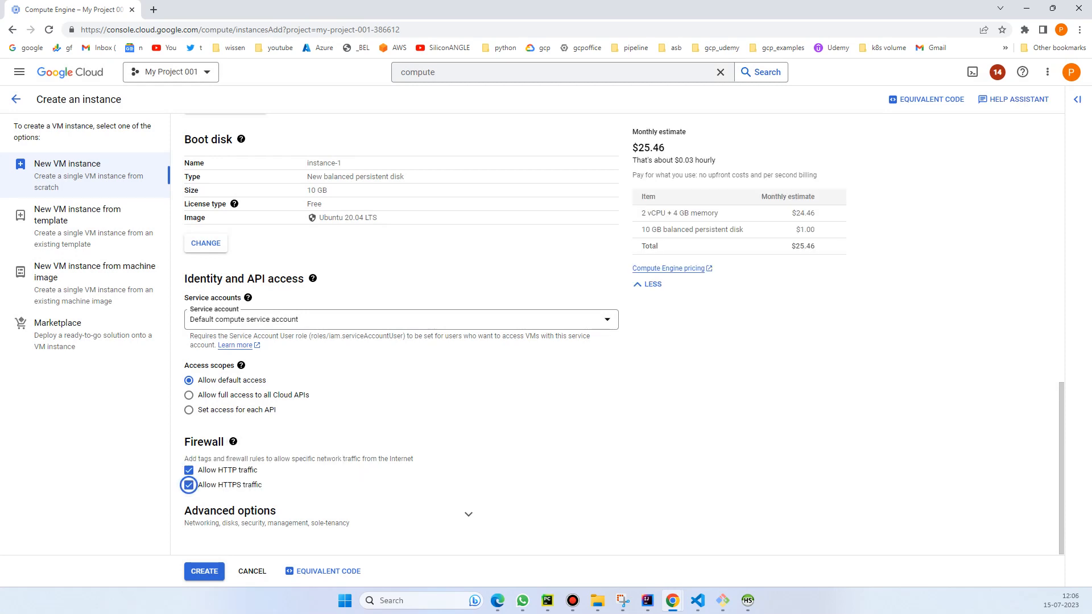
pyautogui.click(204, 571)
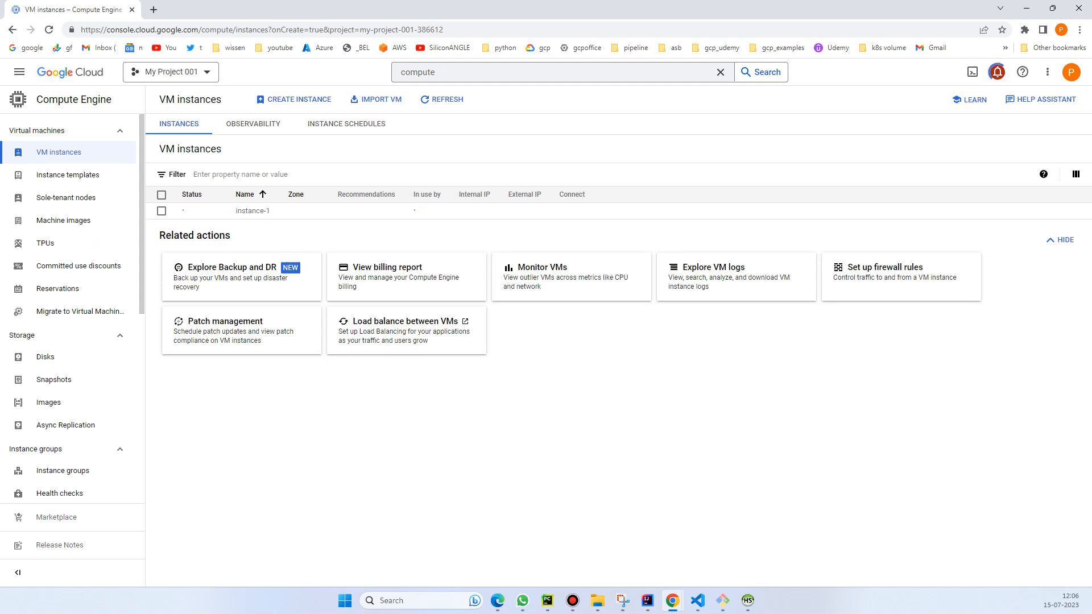
# SSH into instance-1 in a maximized browser window and become root with sudo su.
pyautogui.click(442, 99)
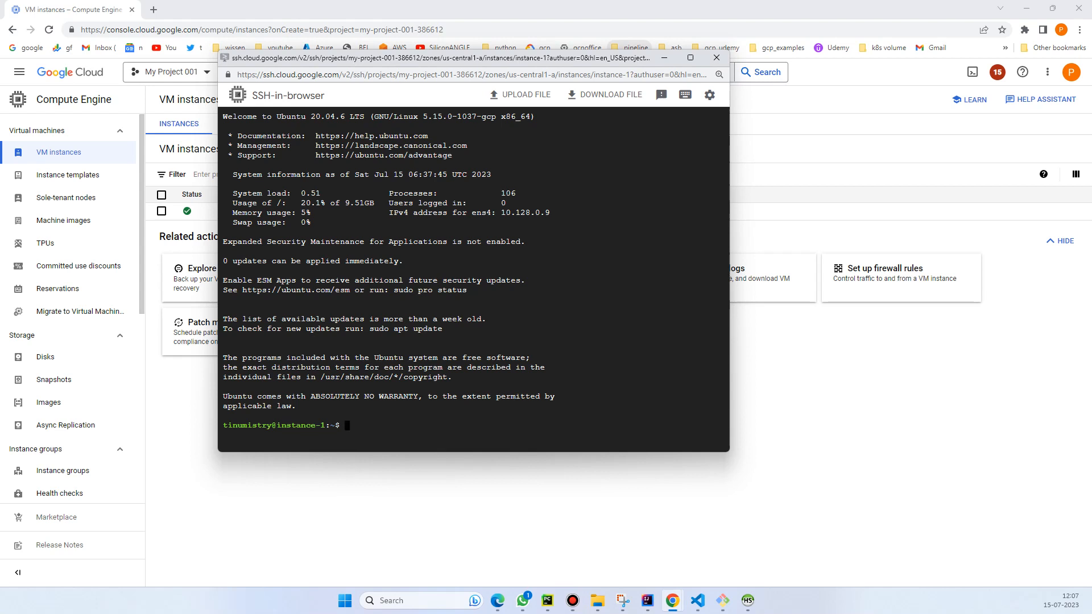
pyautogui.write('sudo')
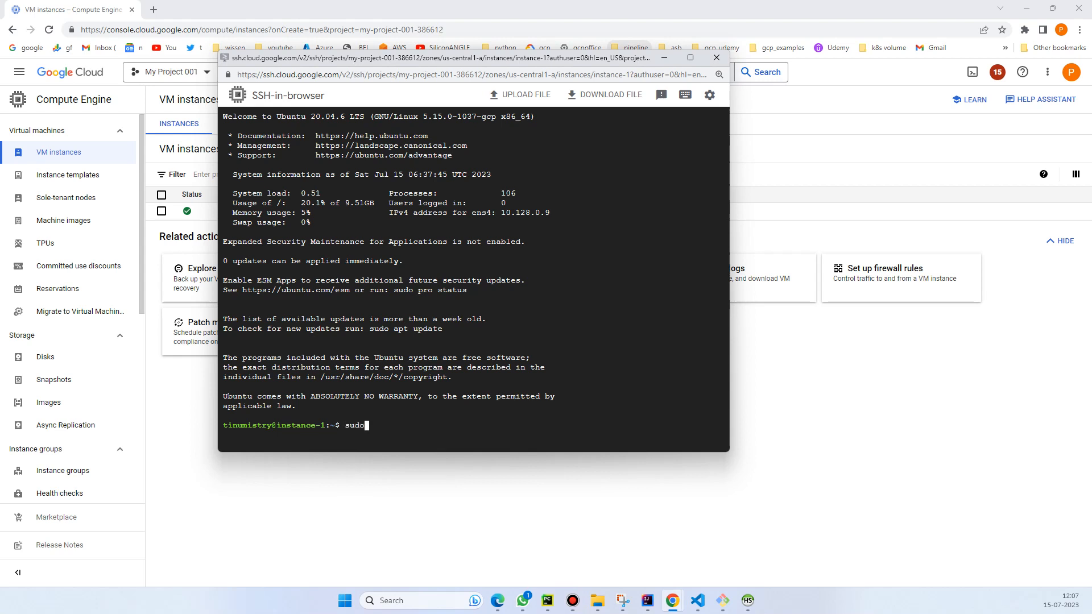
pyautogui.write('su')
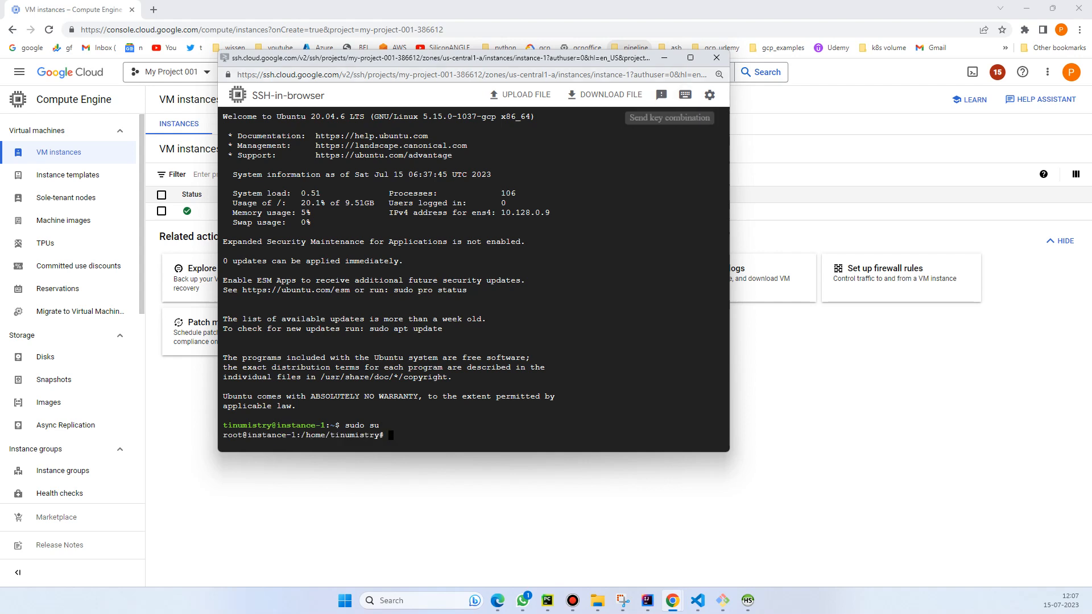
pyautogui.click(689, 58)
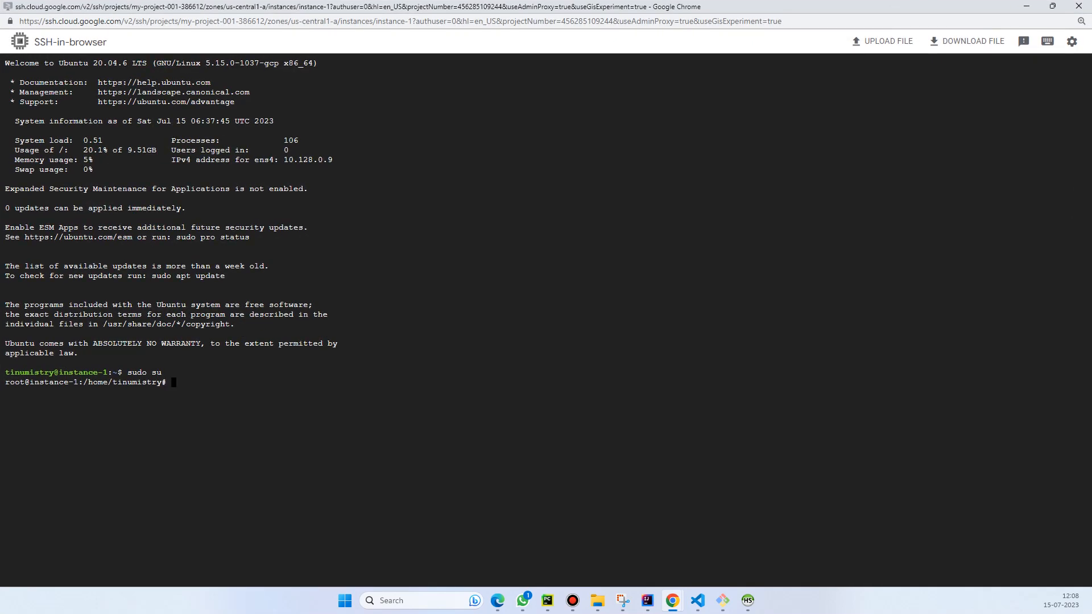
# Run apt update and apt upgrade, confirming the upgrade with y.
pyautogui.write('apt update')
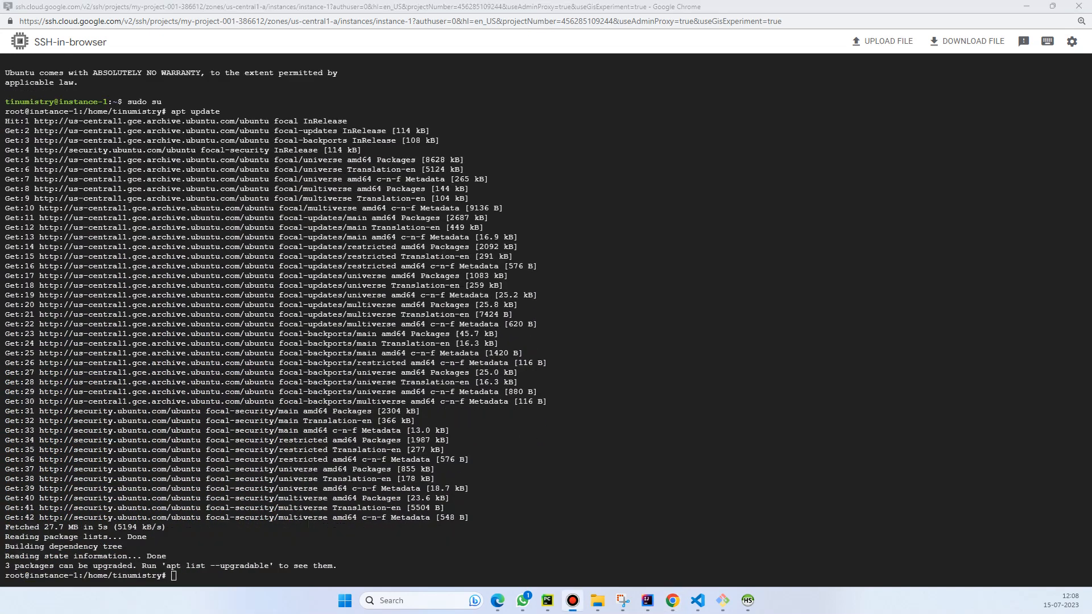
pyautogui.write('ap')
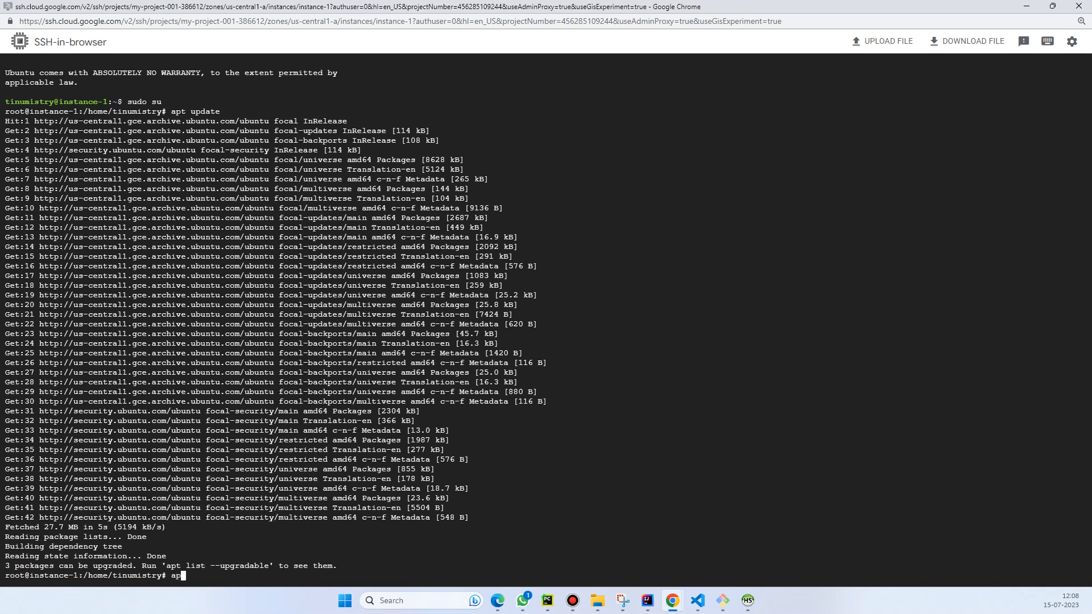
pyautogui.write('upgrade')
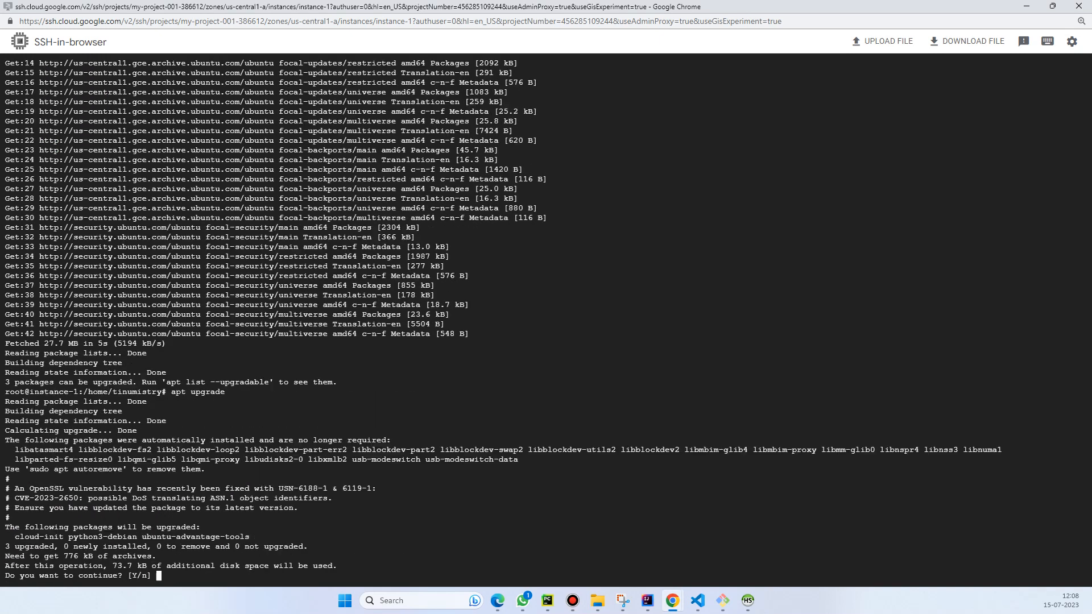
pyautogui.write('y')
pyautogui.write('a')
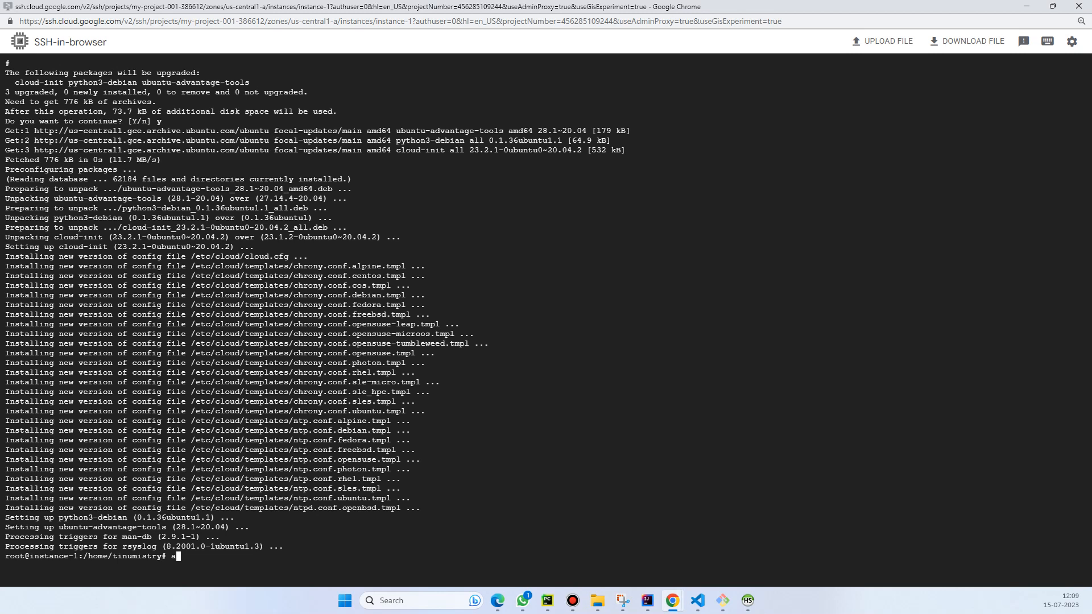
# Run apt install docker.io, reaching its confirmation prompt.
pyautogui.write('pt install')
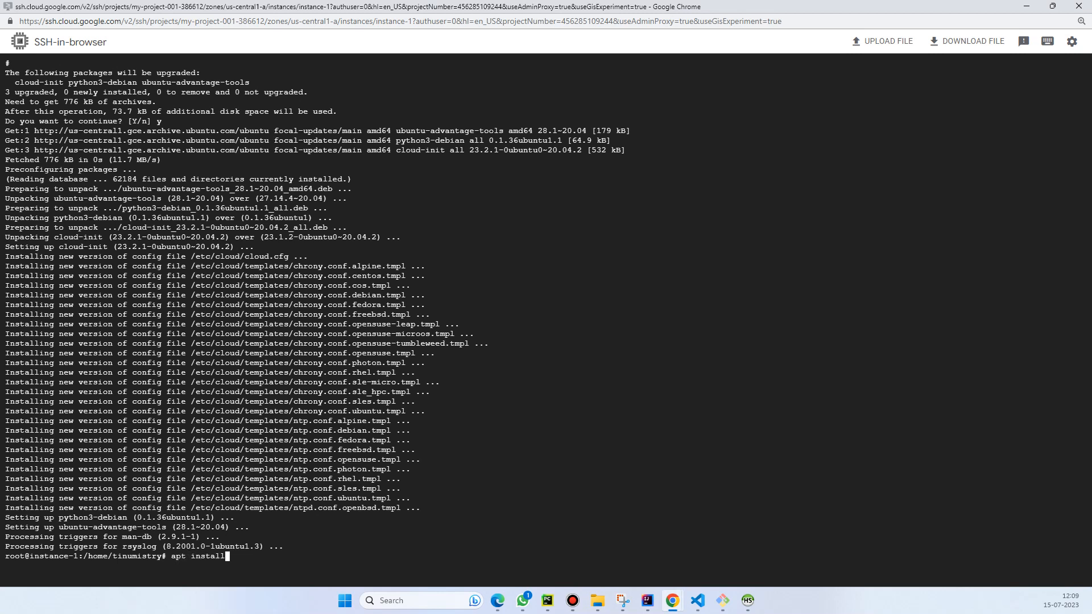
pyautogui.write('docker')
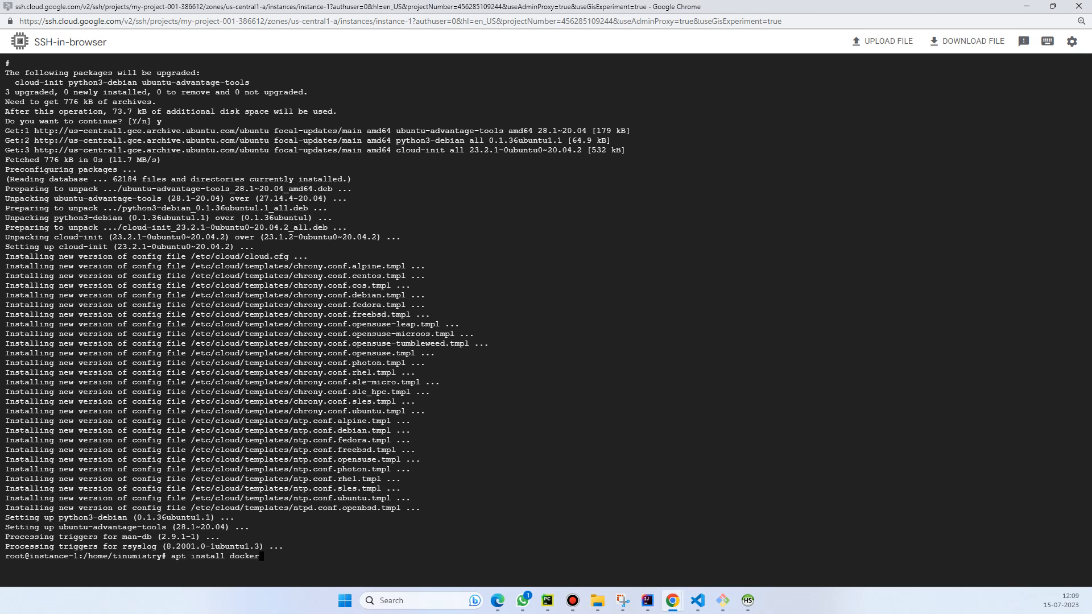
pyautogui.write('.io')
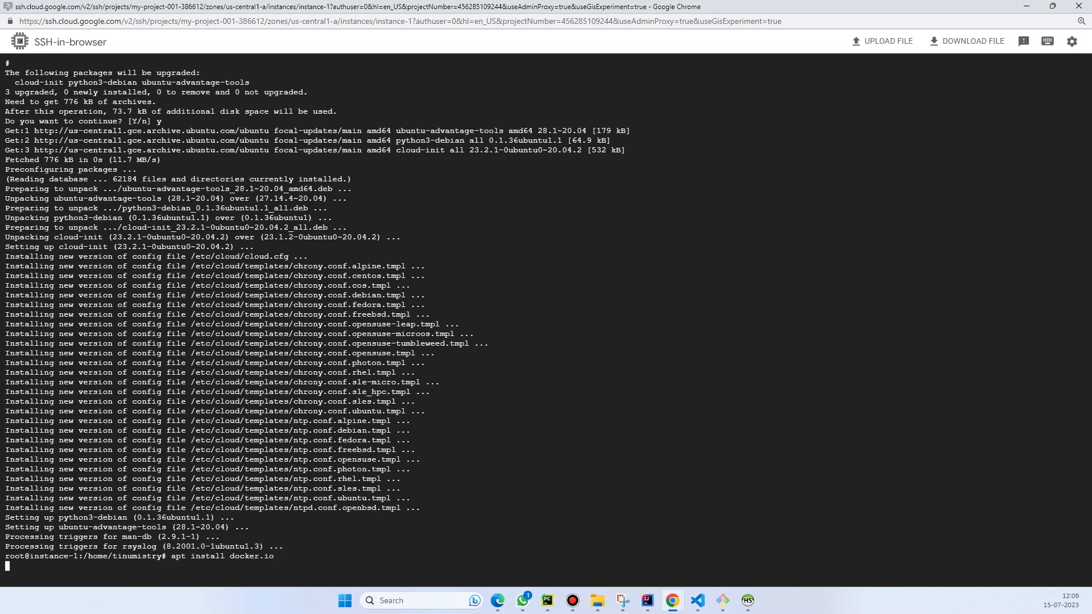
pyautogui.press('Return')
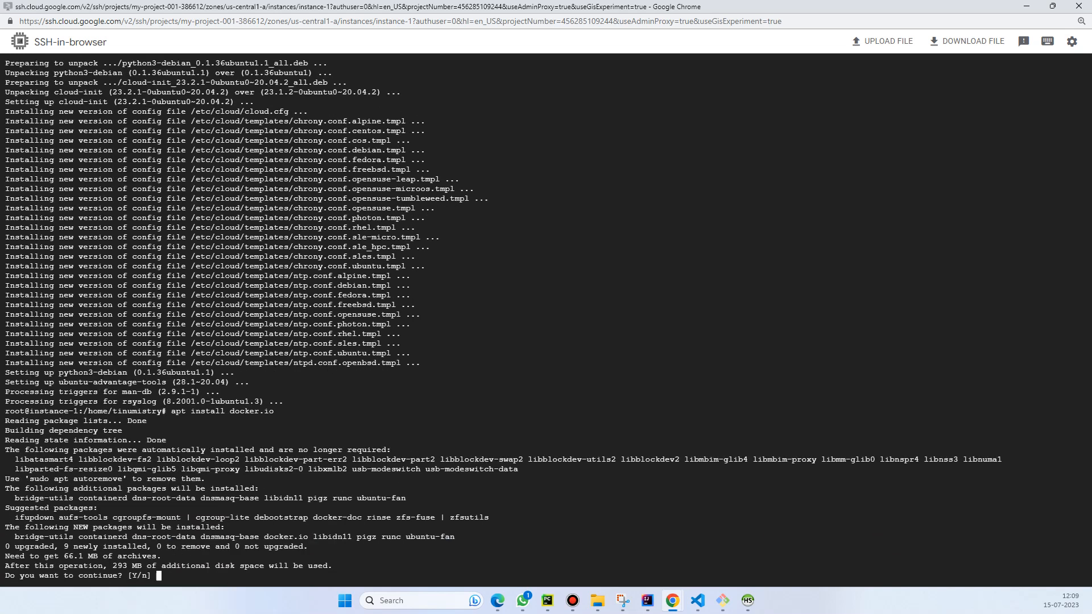
# Confirm the docker.io install and run mongodb-community-server:latest as container 'mongo' on port 27017.
pyautogui.write('y')
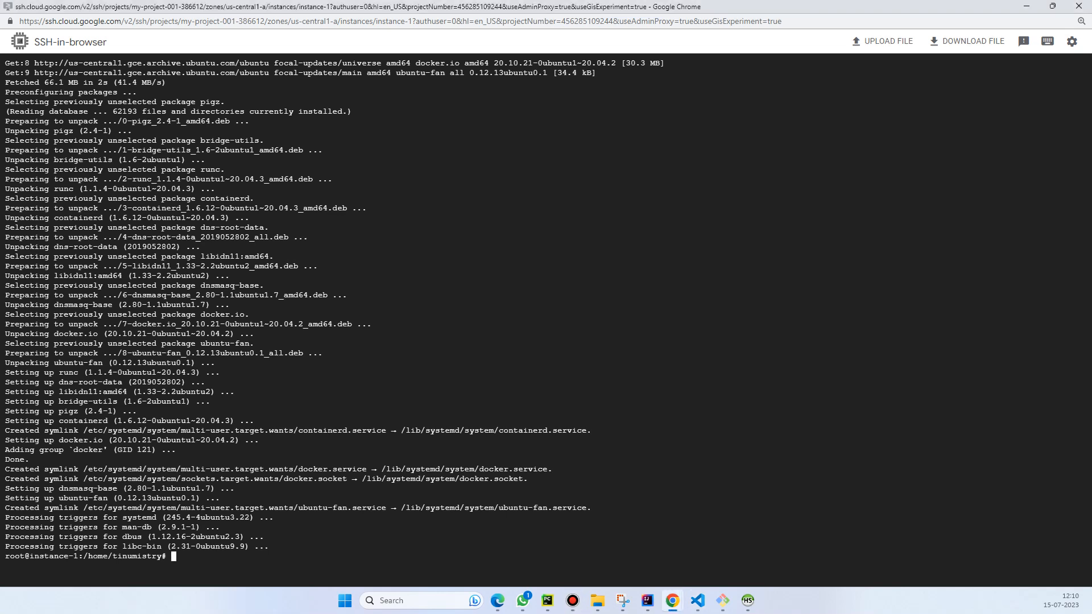
pyautogui.write('docker run --name mongo -p 27017:27017 -d mongodb/mongodb-community-server:latest')
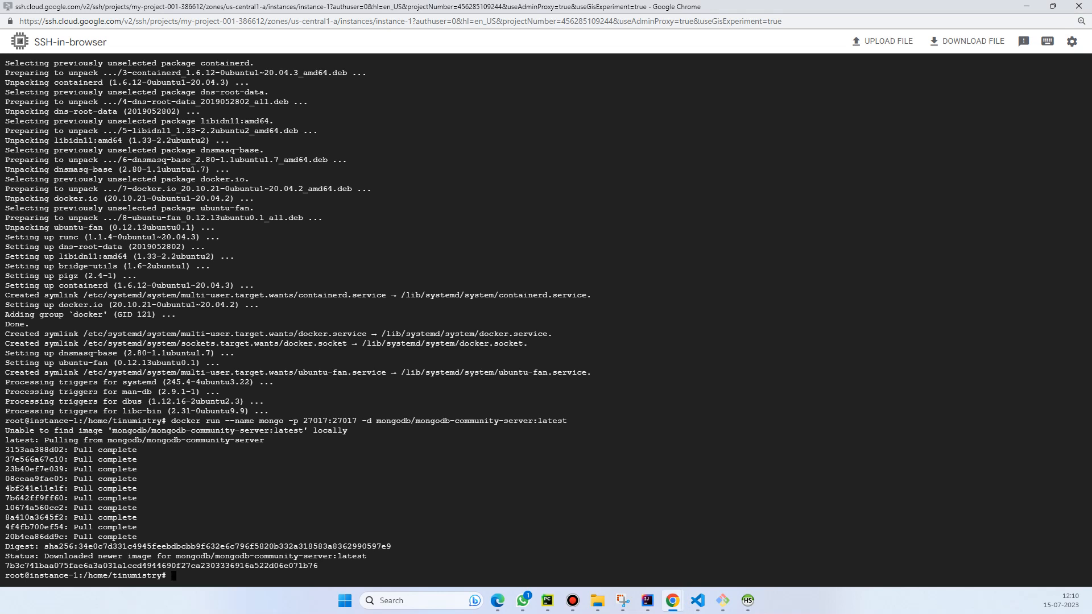
# Enter mongosh inside the mongo container and switch to the bookstore database.
pyautogui.write('docker exec -it mongo mongosh')
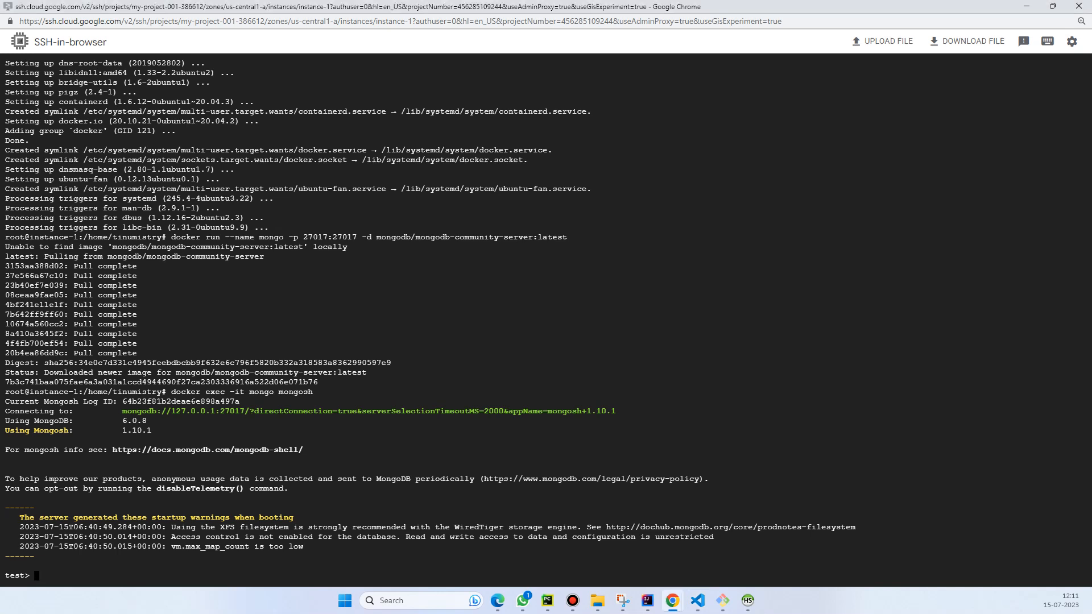
pyautogui.write('use bookstore')
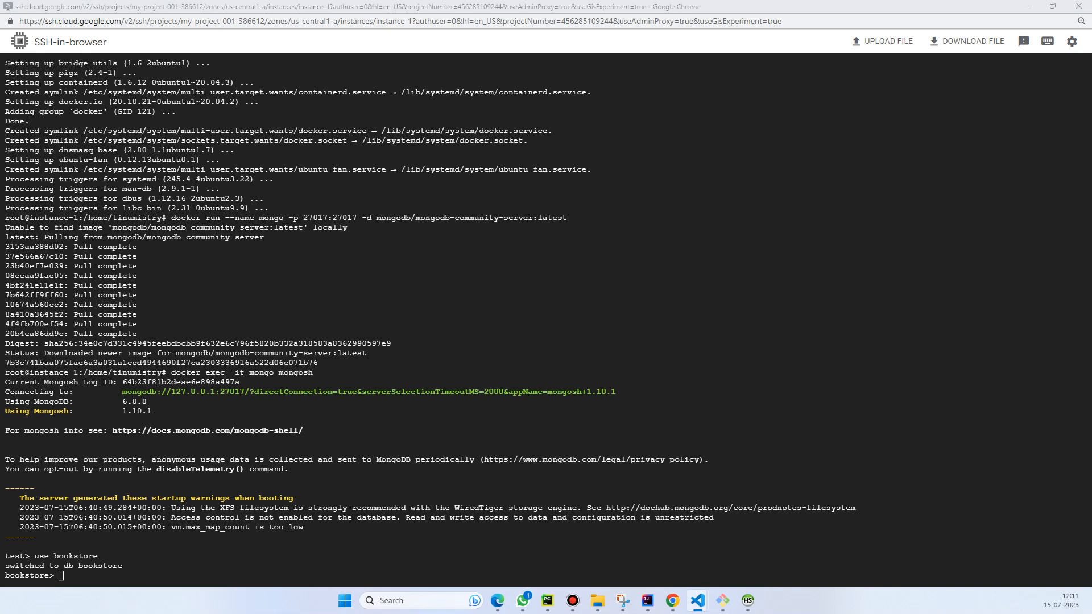
# Insert { title: "Sample Book", author: "John Doe" } into books and verify with db.books.find().
pyautogui.write('db.books.insertOne({ title: "Sample Book", author: "John Doe" })')
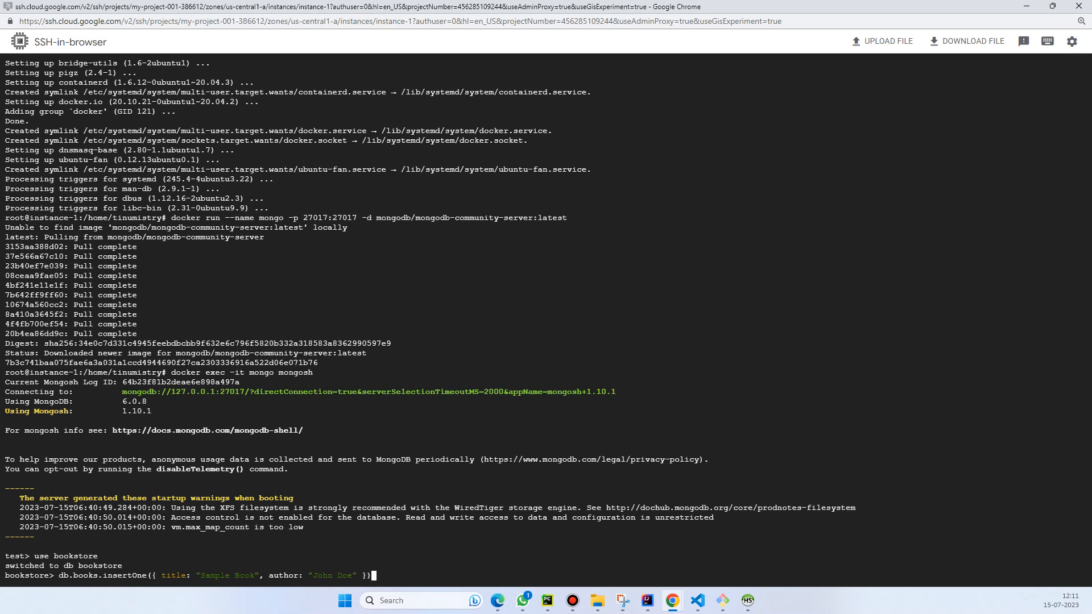
pyautogui.press('enter')
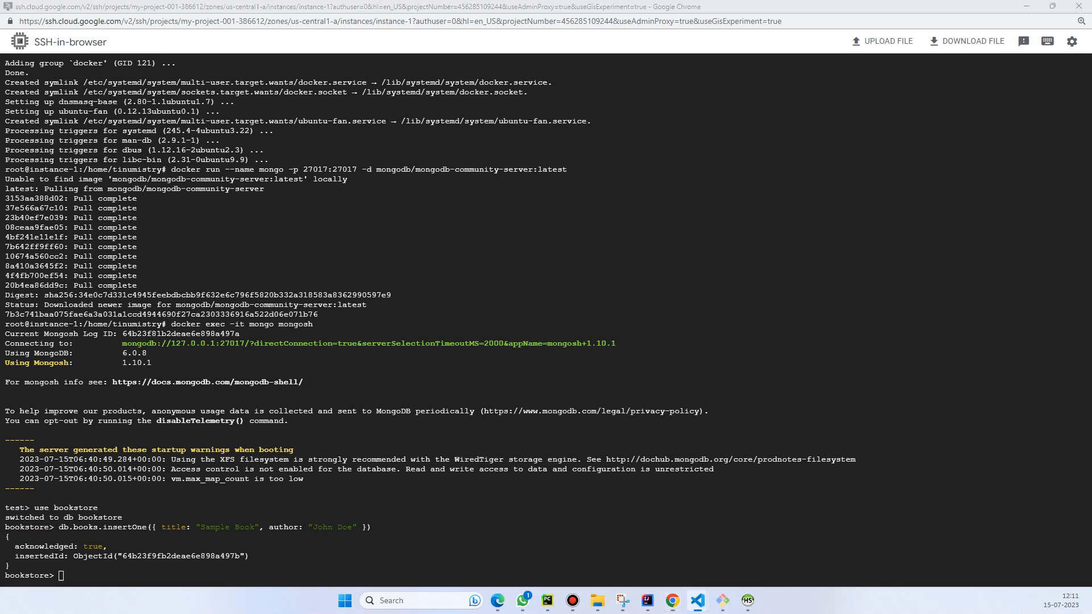
pyautogui.write('db.books.find()')
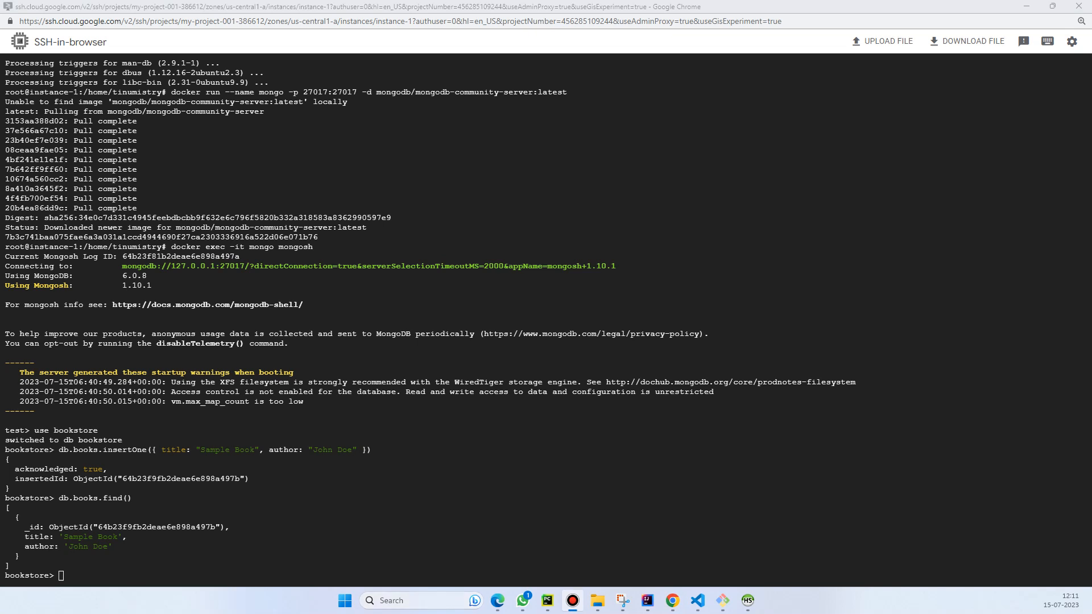
# Return to the VM instances list to read instance-1's external IP 35.222.119.20.
pyautogui.click(479, 601)
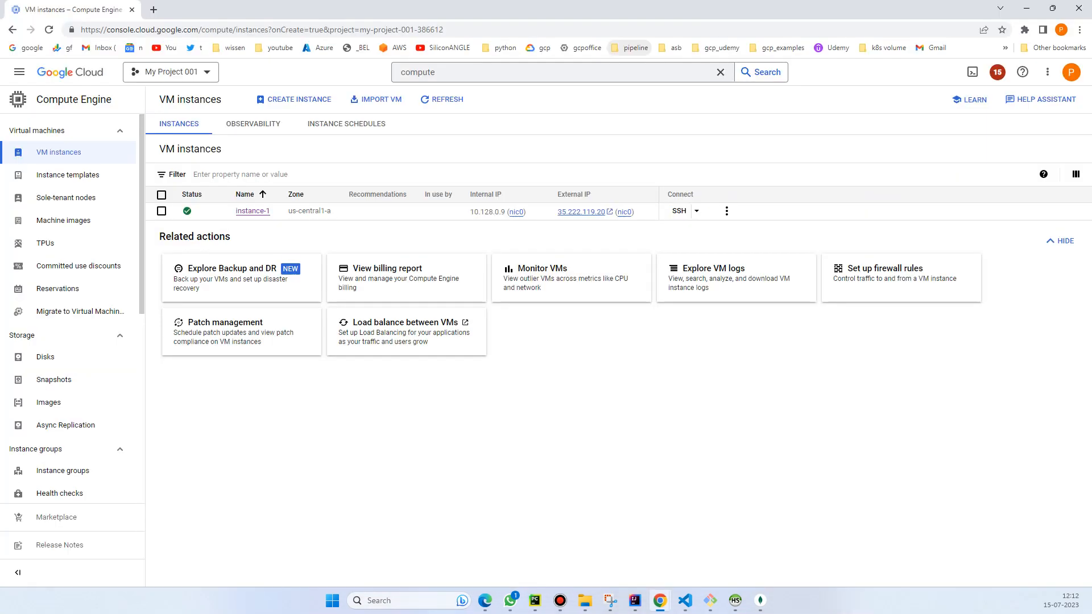
pyautogui.moveTo(642, 211)
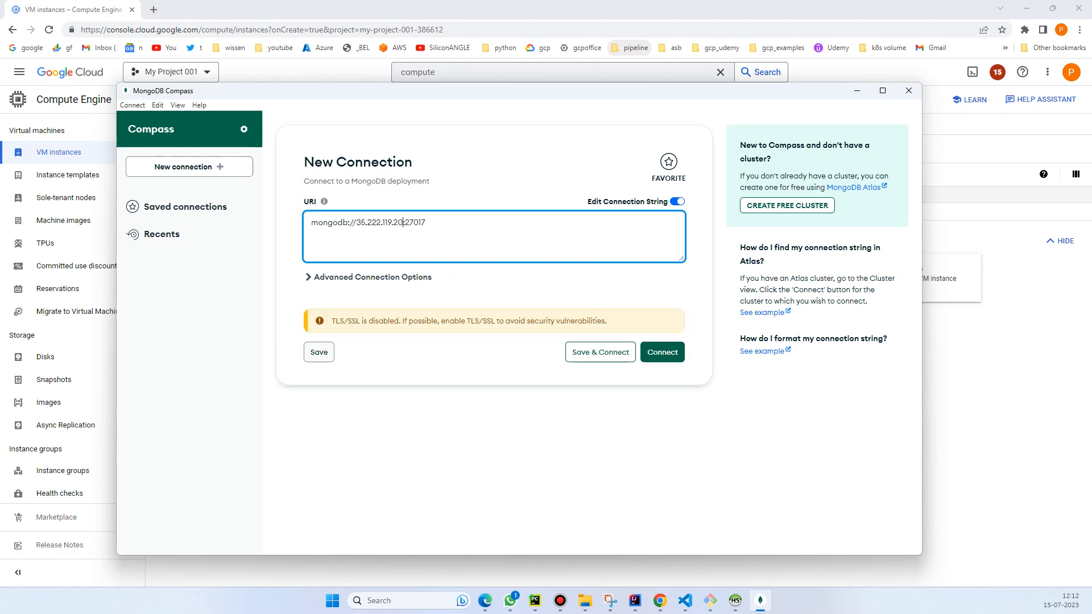
# Connect to mongodb://35.222.119.20:27017 and expand bookstore to see its books collection.
pyautogui.click(660, 352)
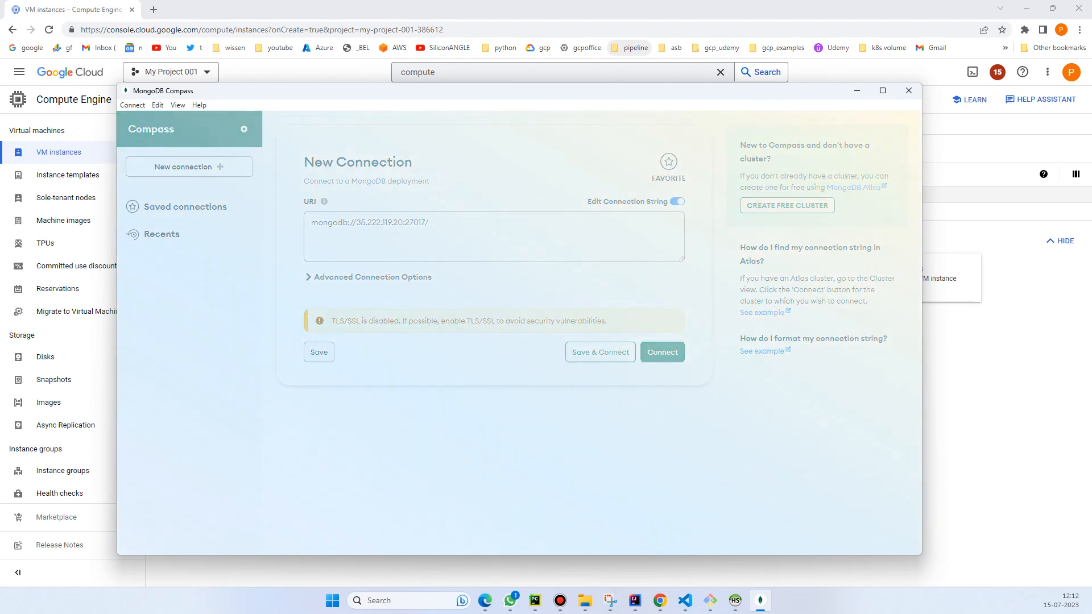
pyautogui.click(661, 351)
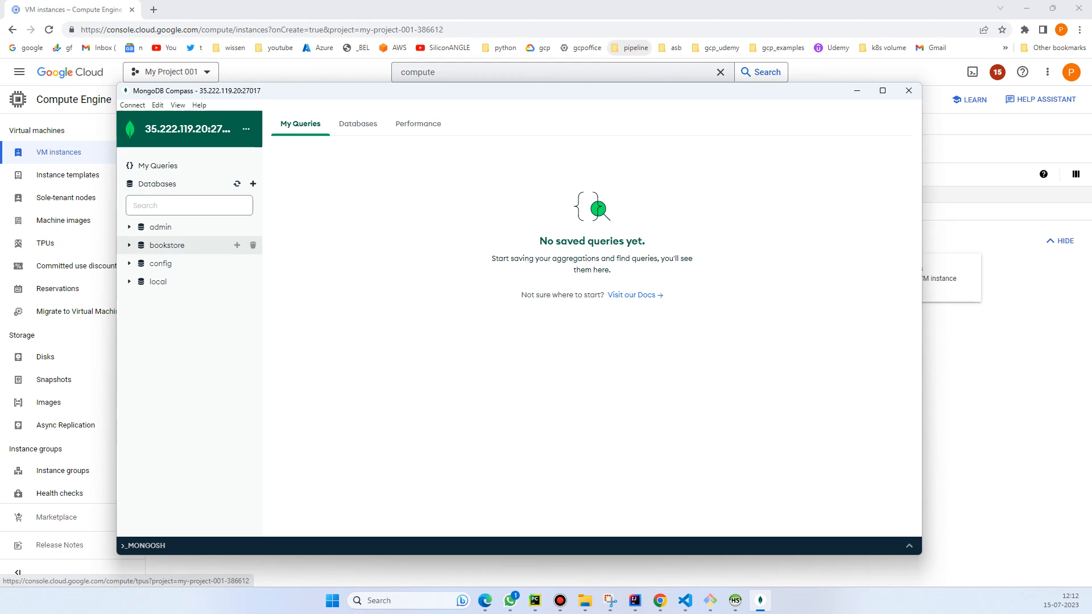
pyautogui.click(129, 245)
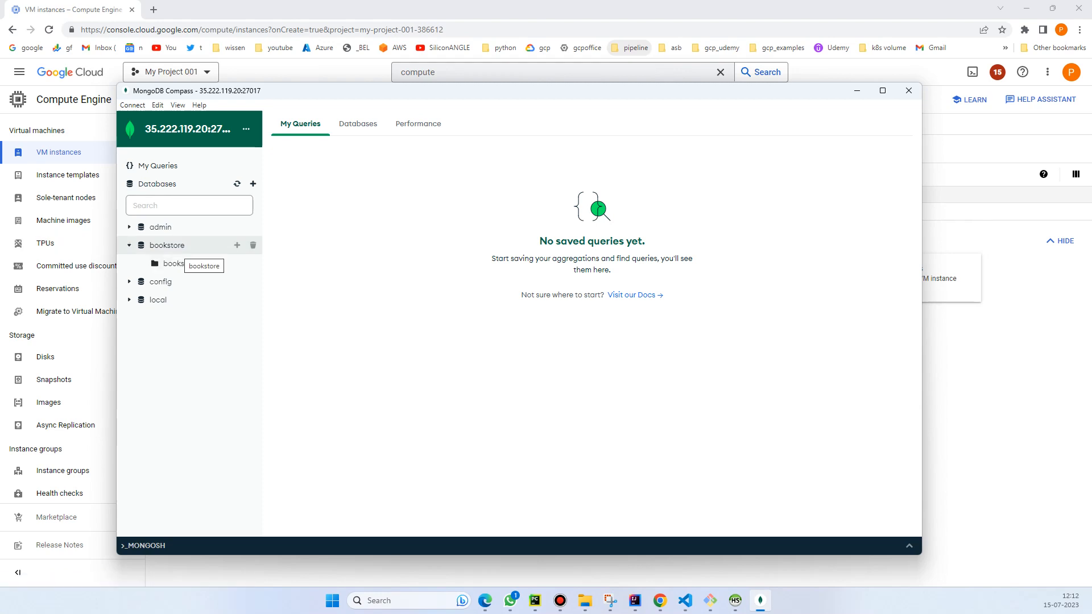
pyautogui.click(167, 245)
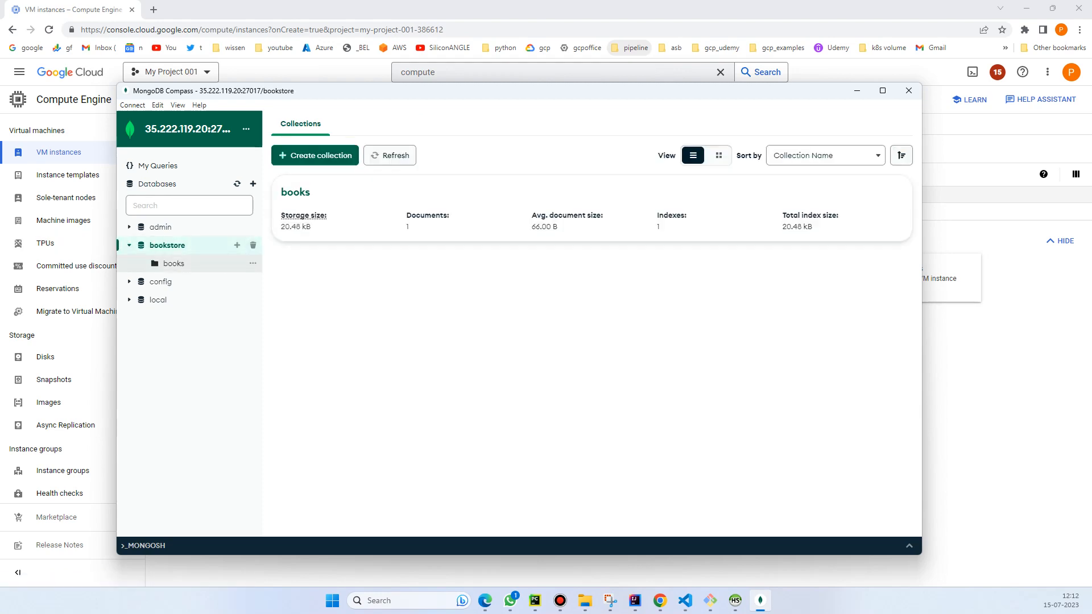